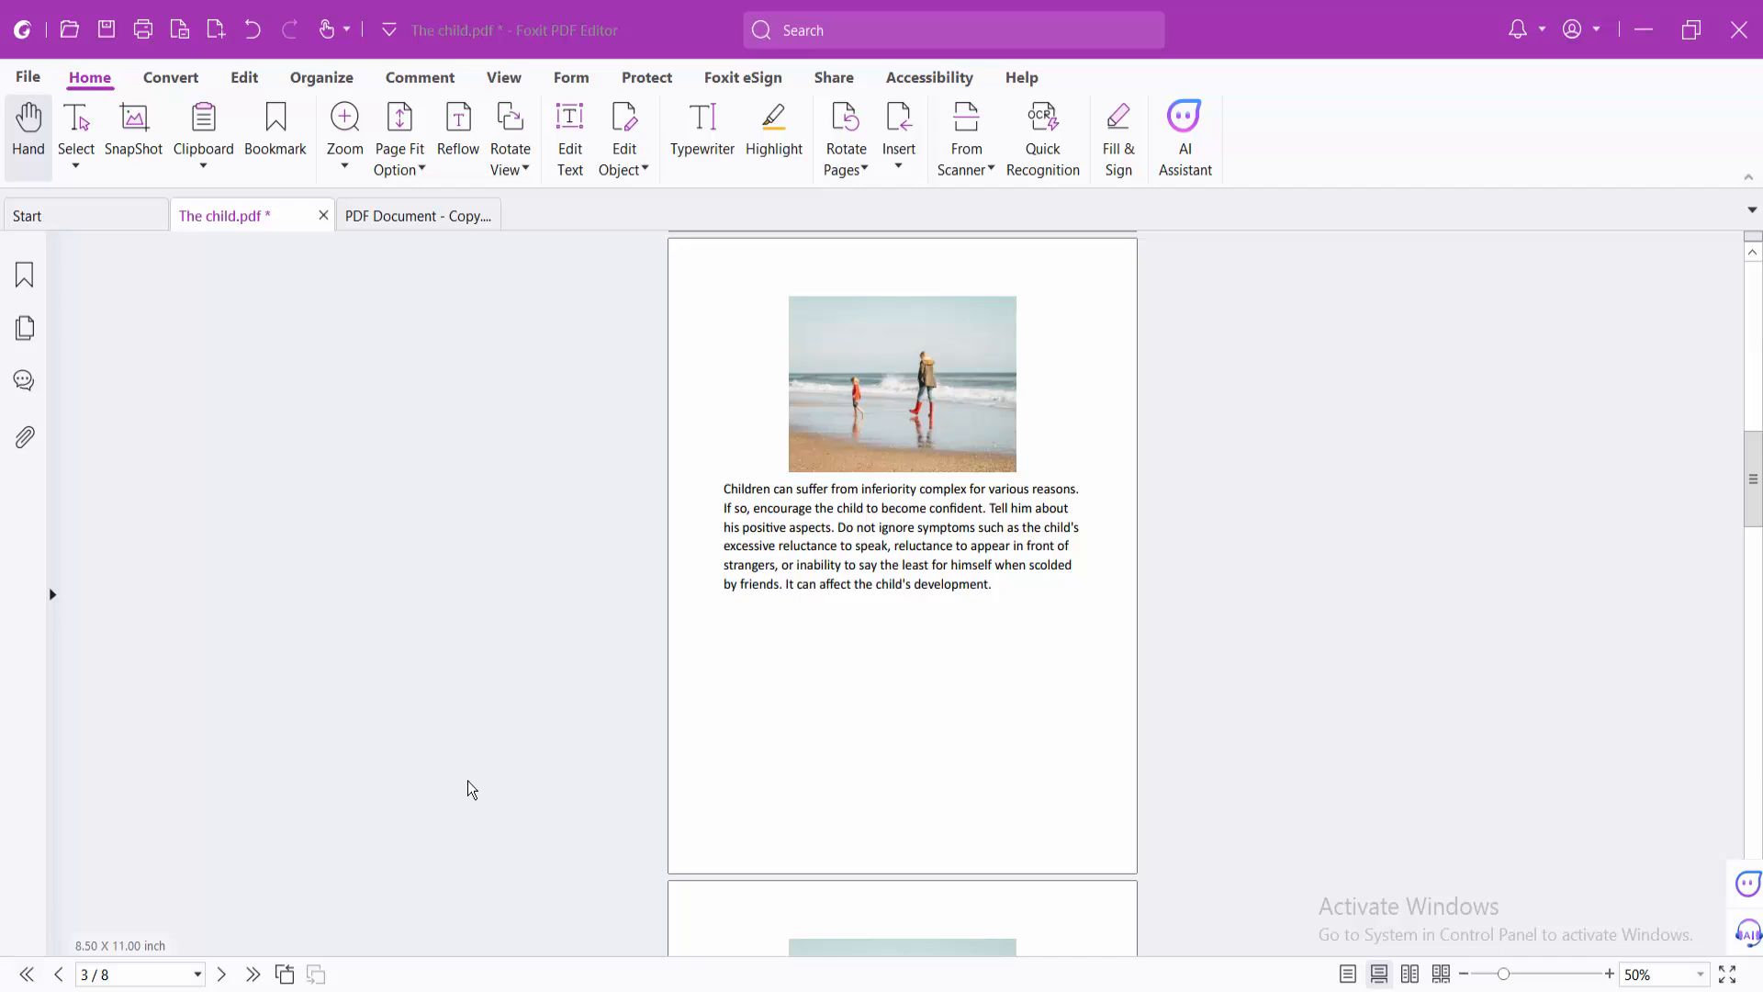
pyautogui.moveTo(648, 467)
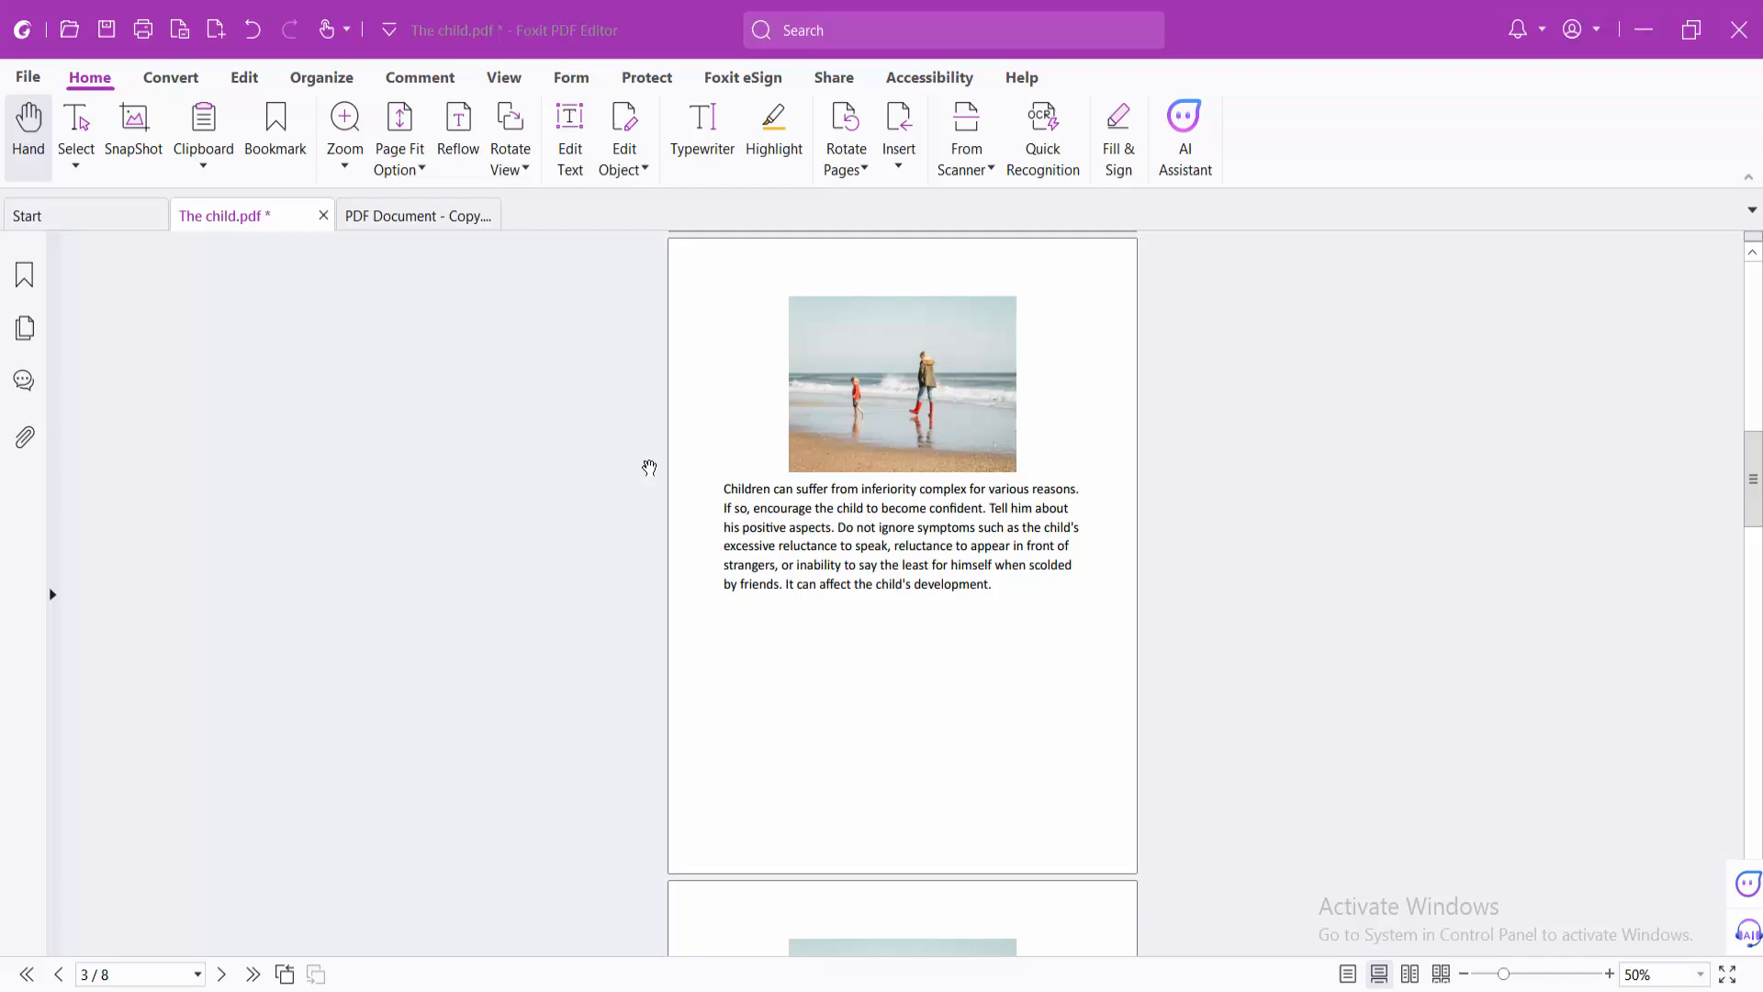
# Copy page 1 of The child.pdf from its Pages thumbnail panel
pyautogui.scroll(3)
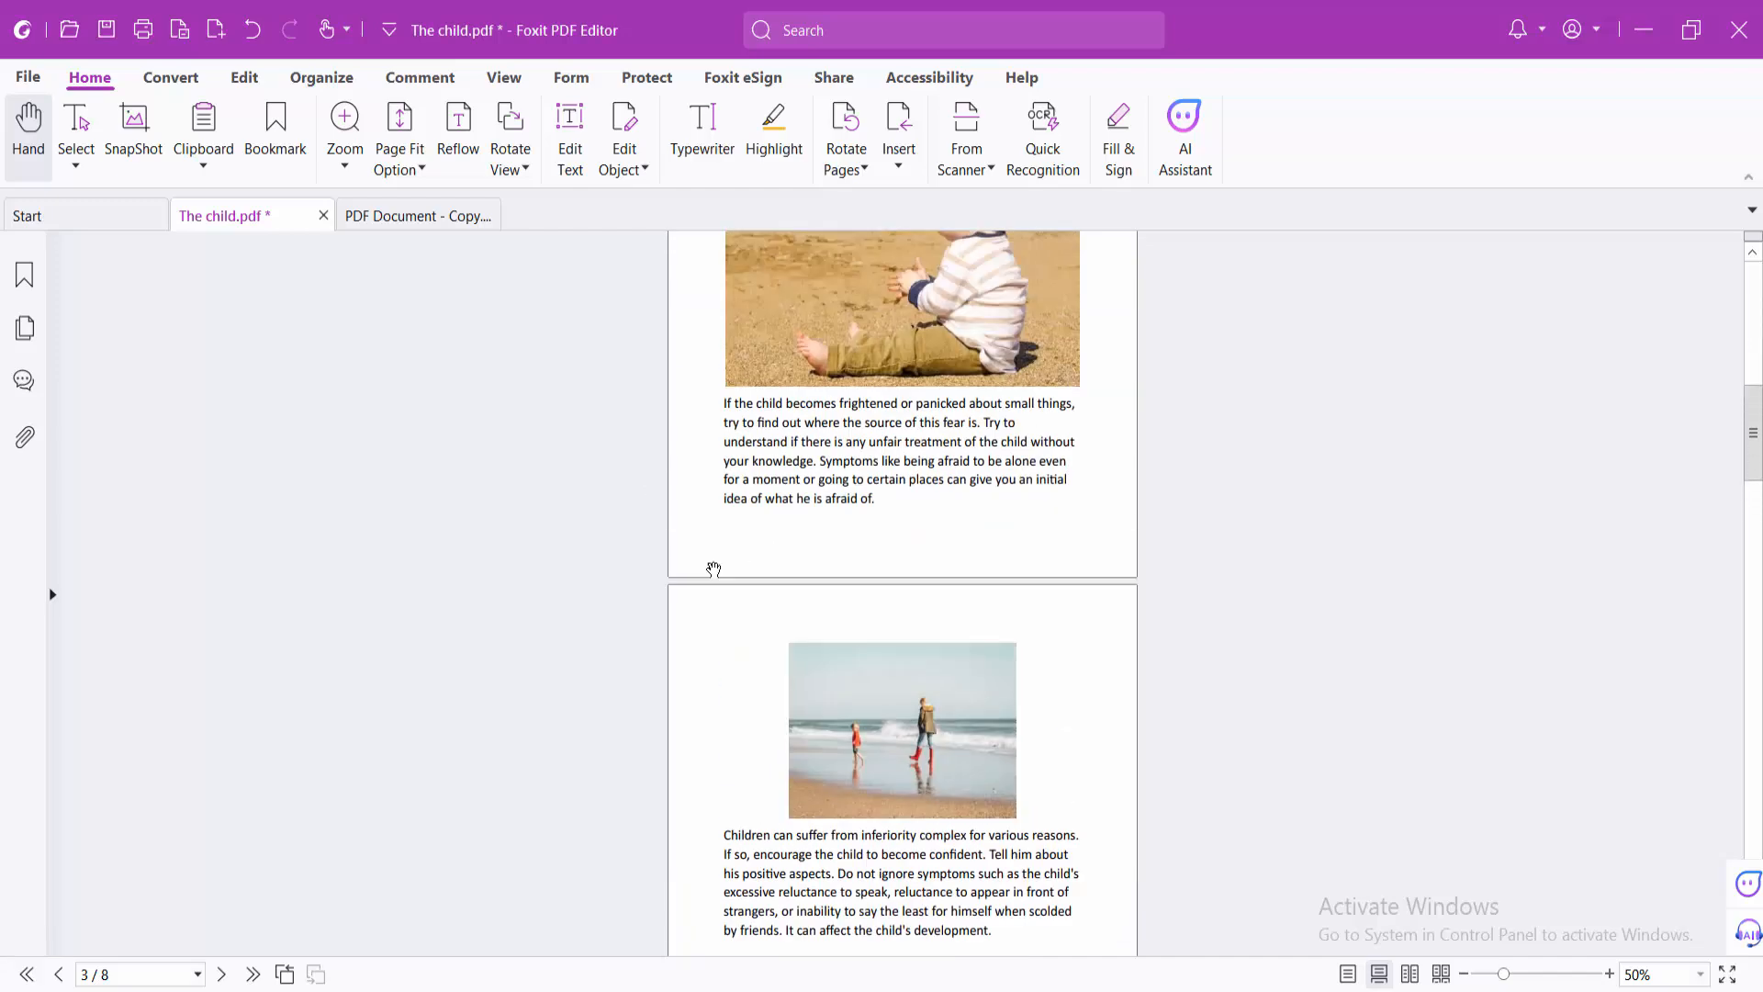
pyautogui.click(25, 329)
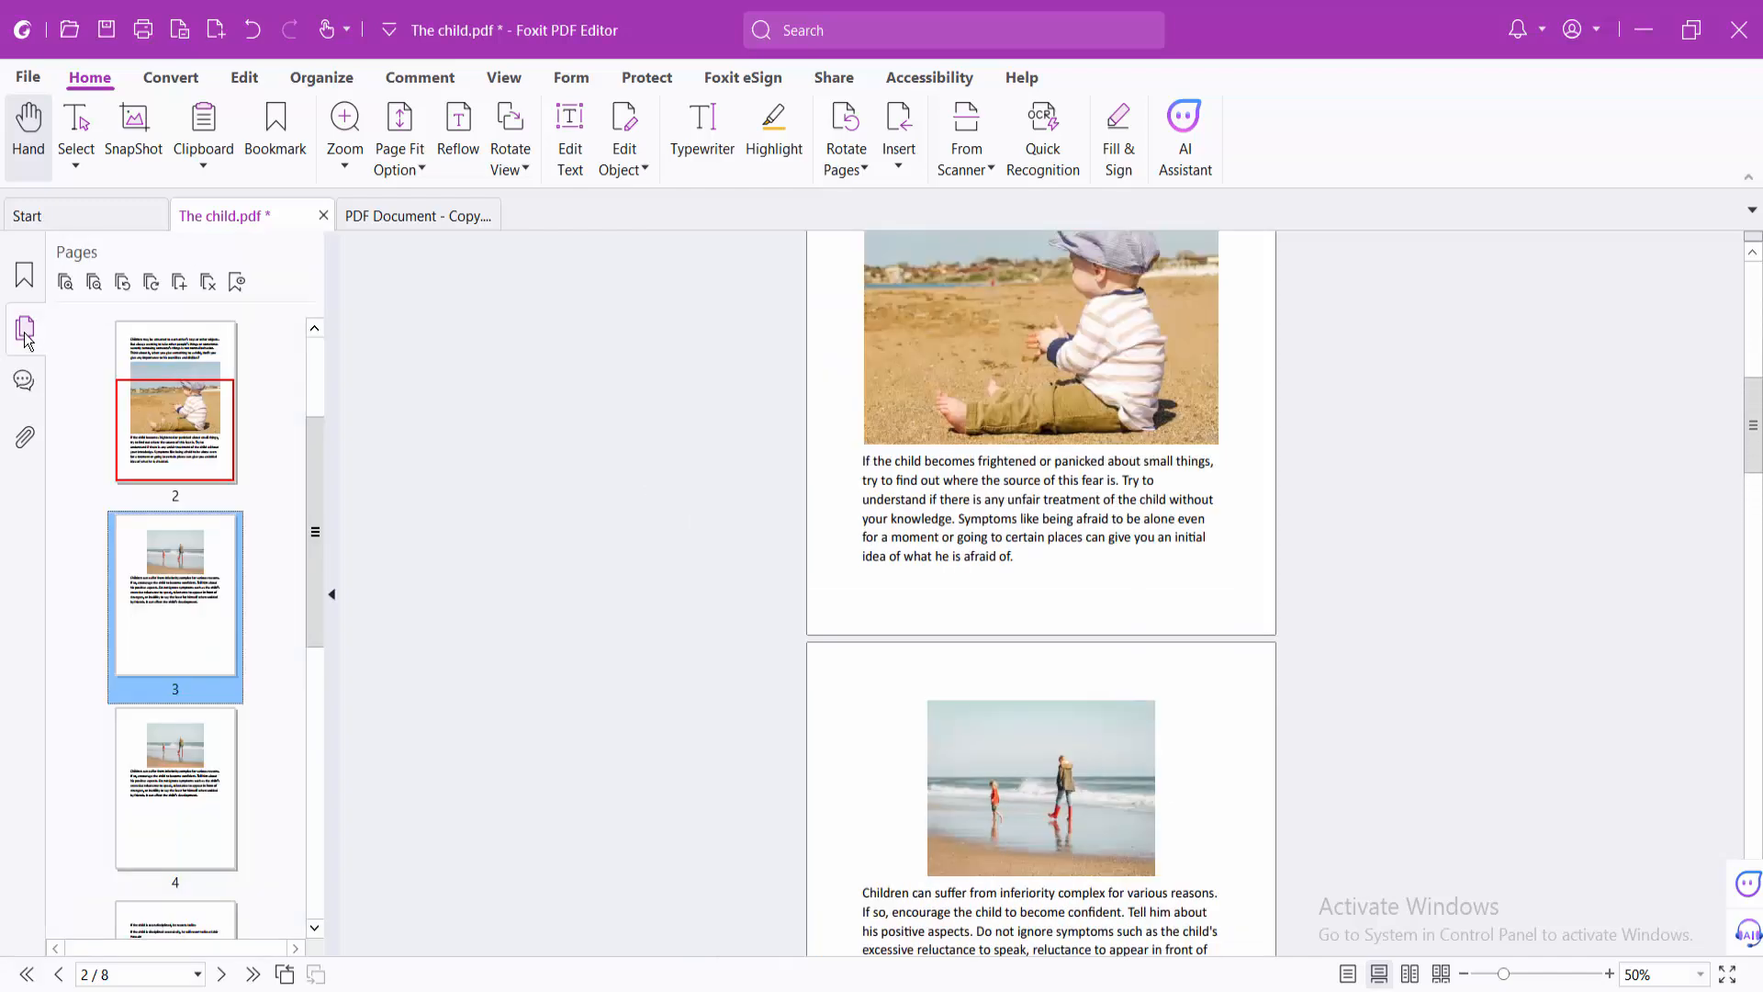
pyautogui.scroll(3)
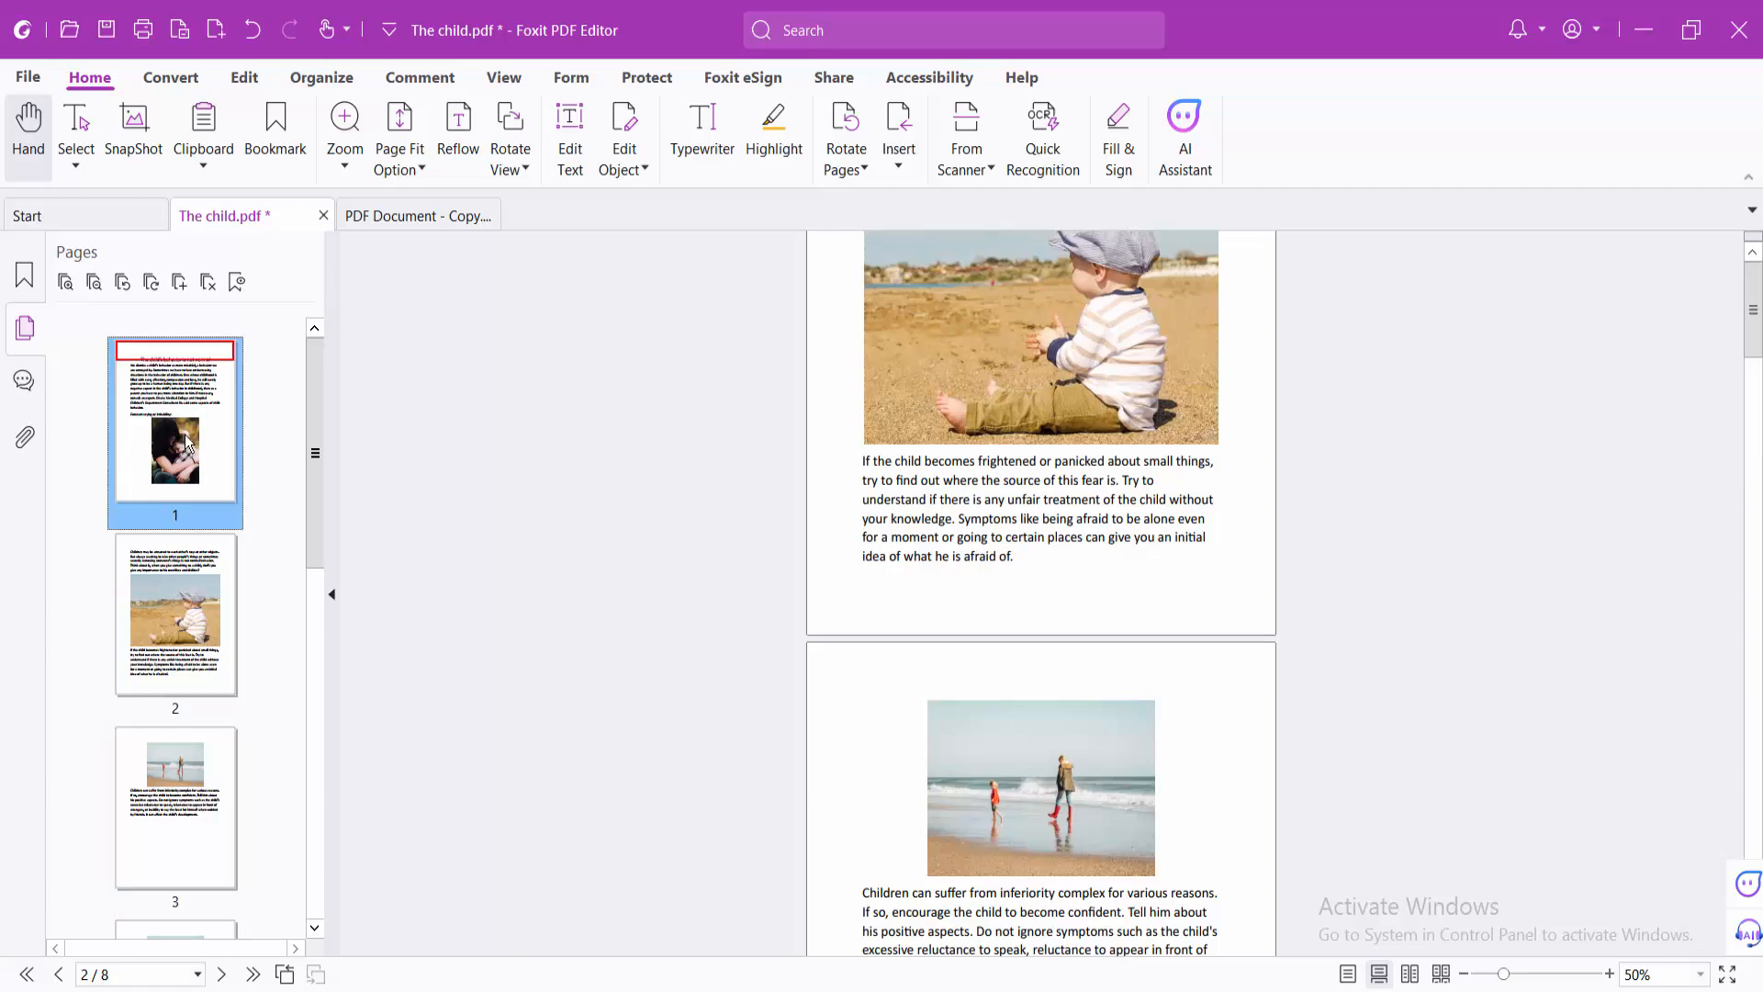
pyautogui.scroll(3)
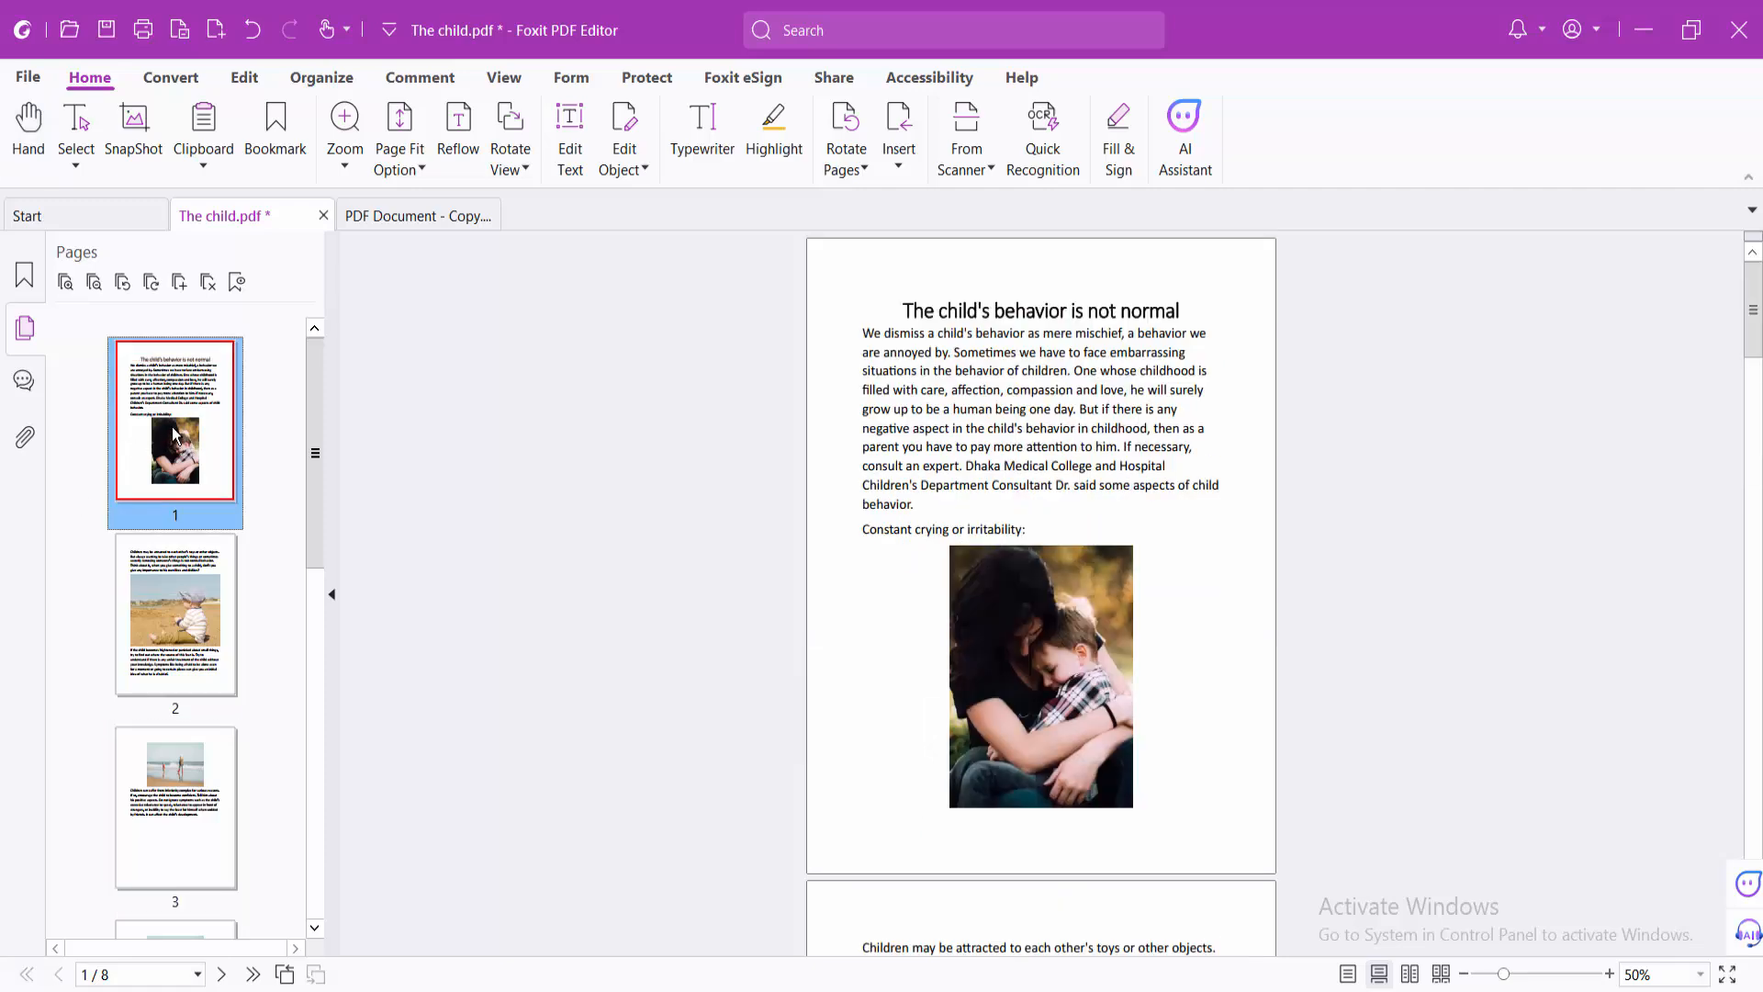
pyautogui.rightClick(174, 427)
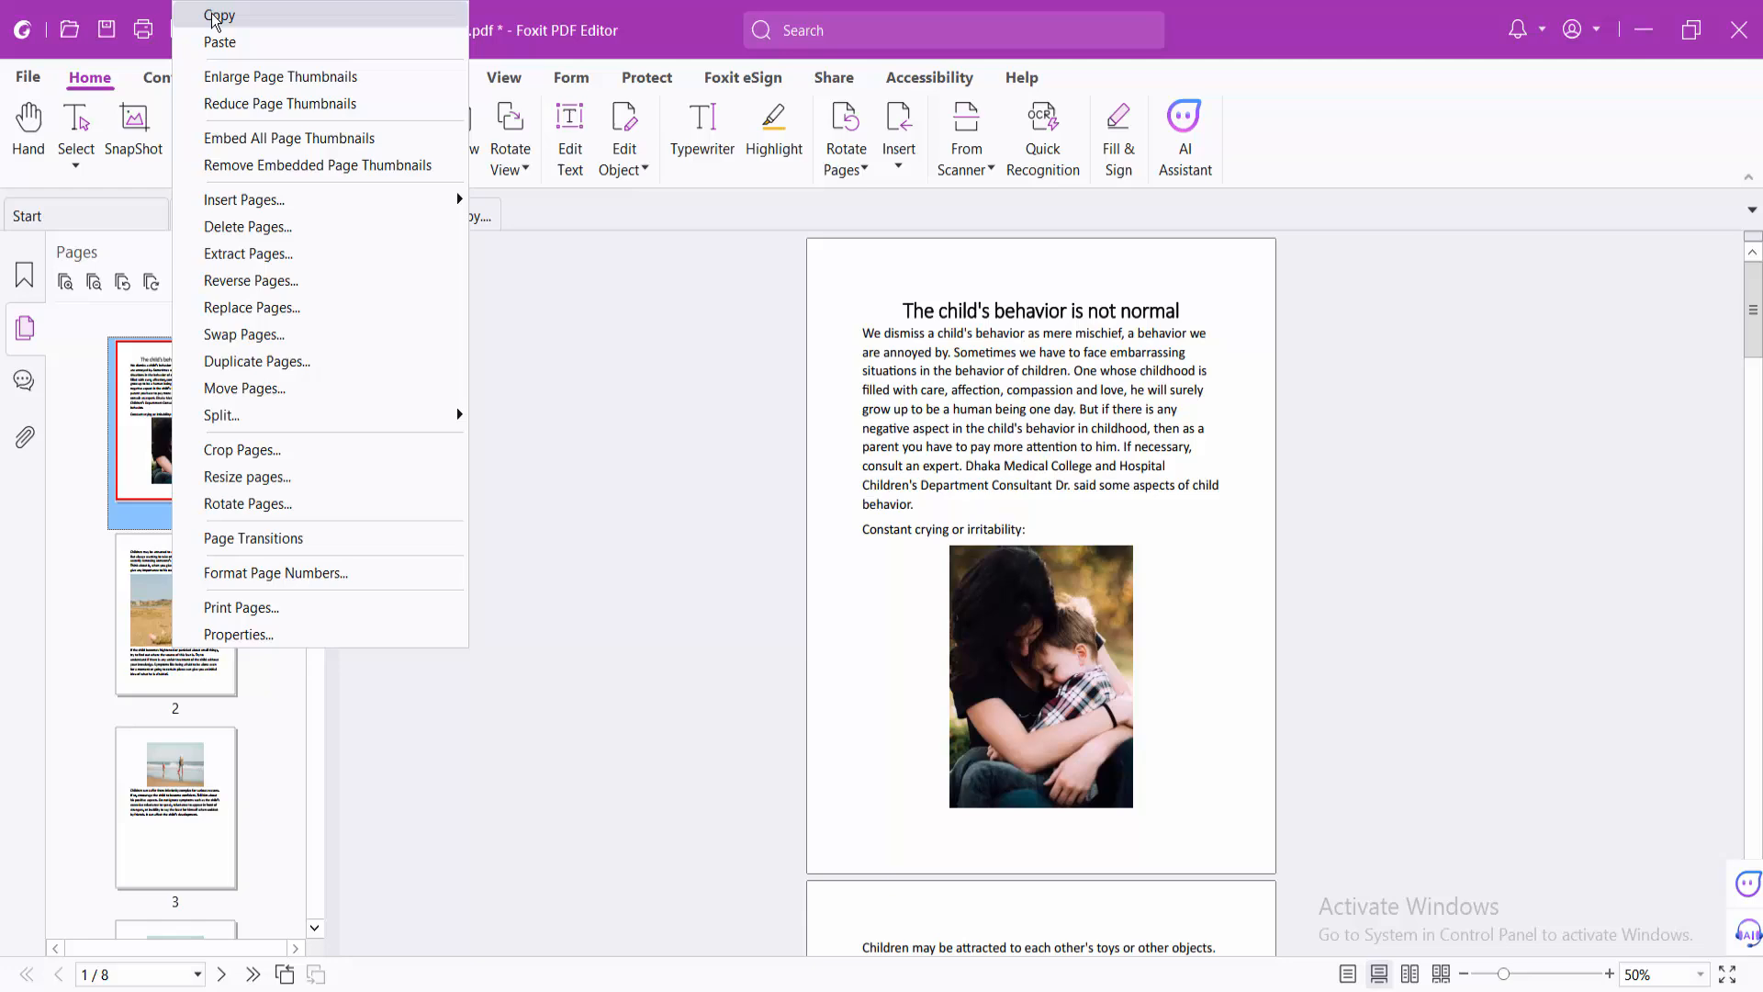
pyautogui.click(220, 15)
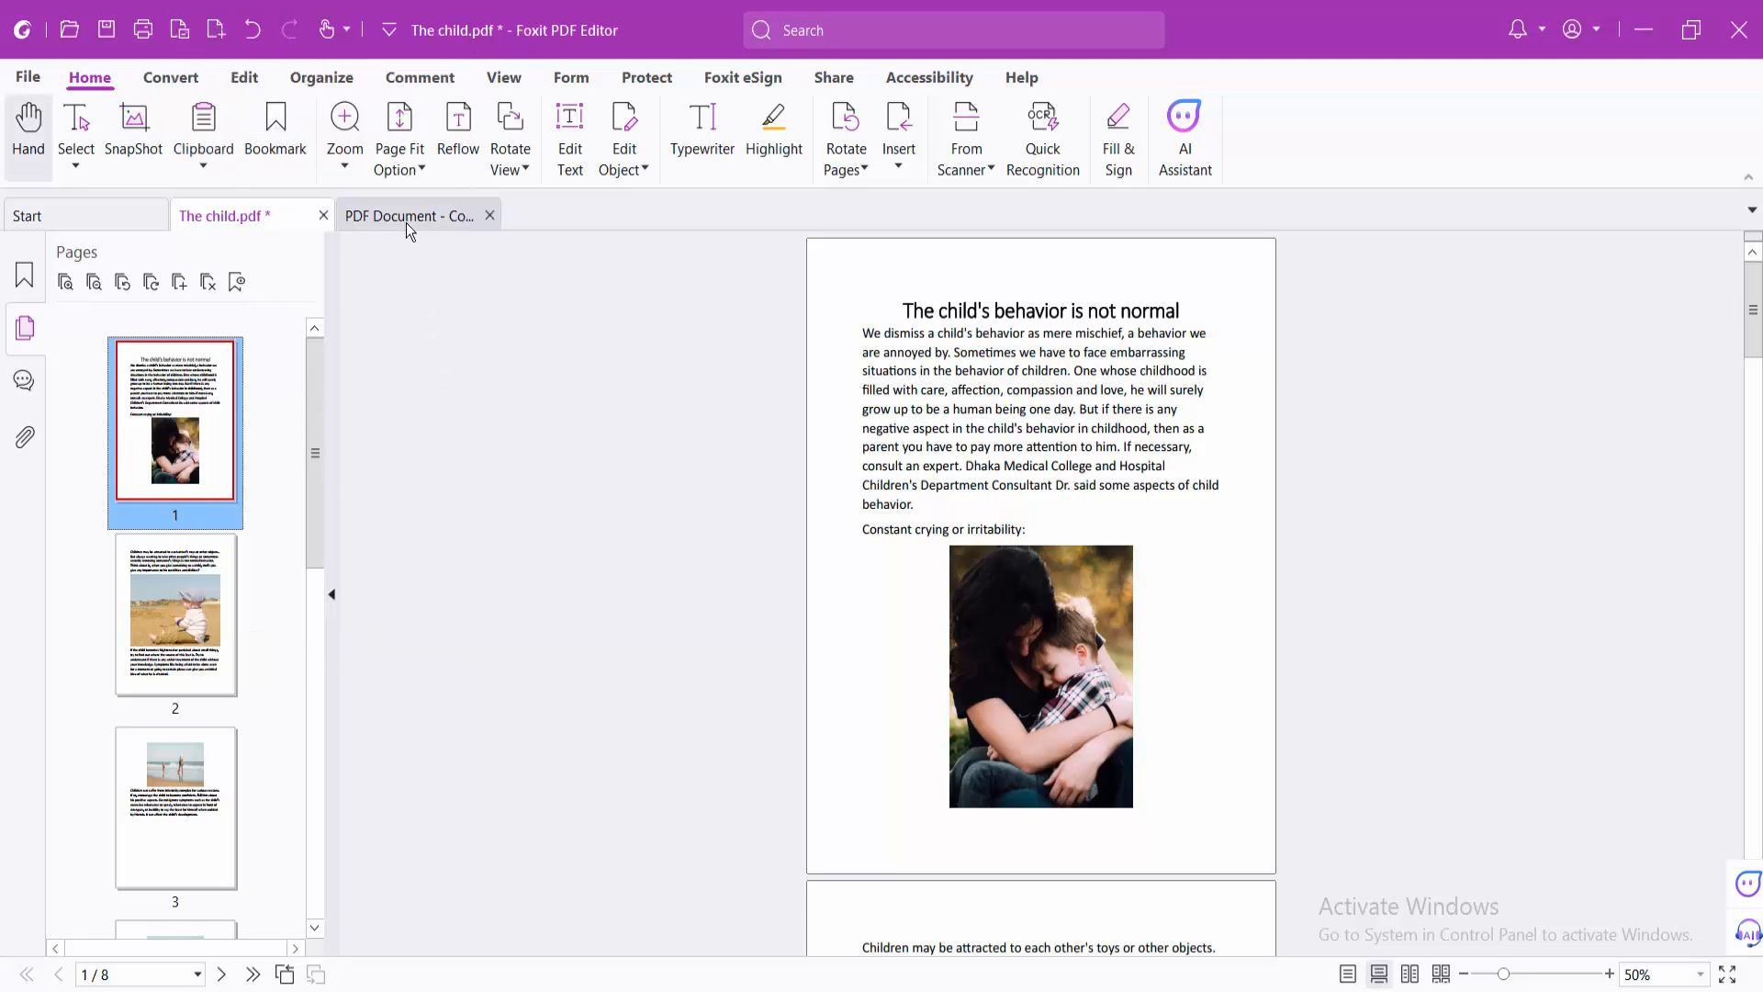
# Paste the copied page after page 1 of PDF Document - Copy, making it page 2
pyautogui.click(410, 214)
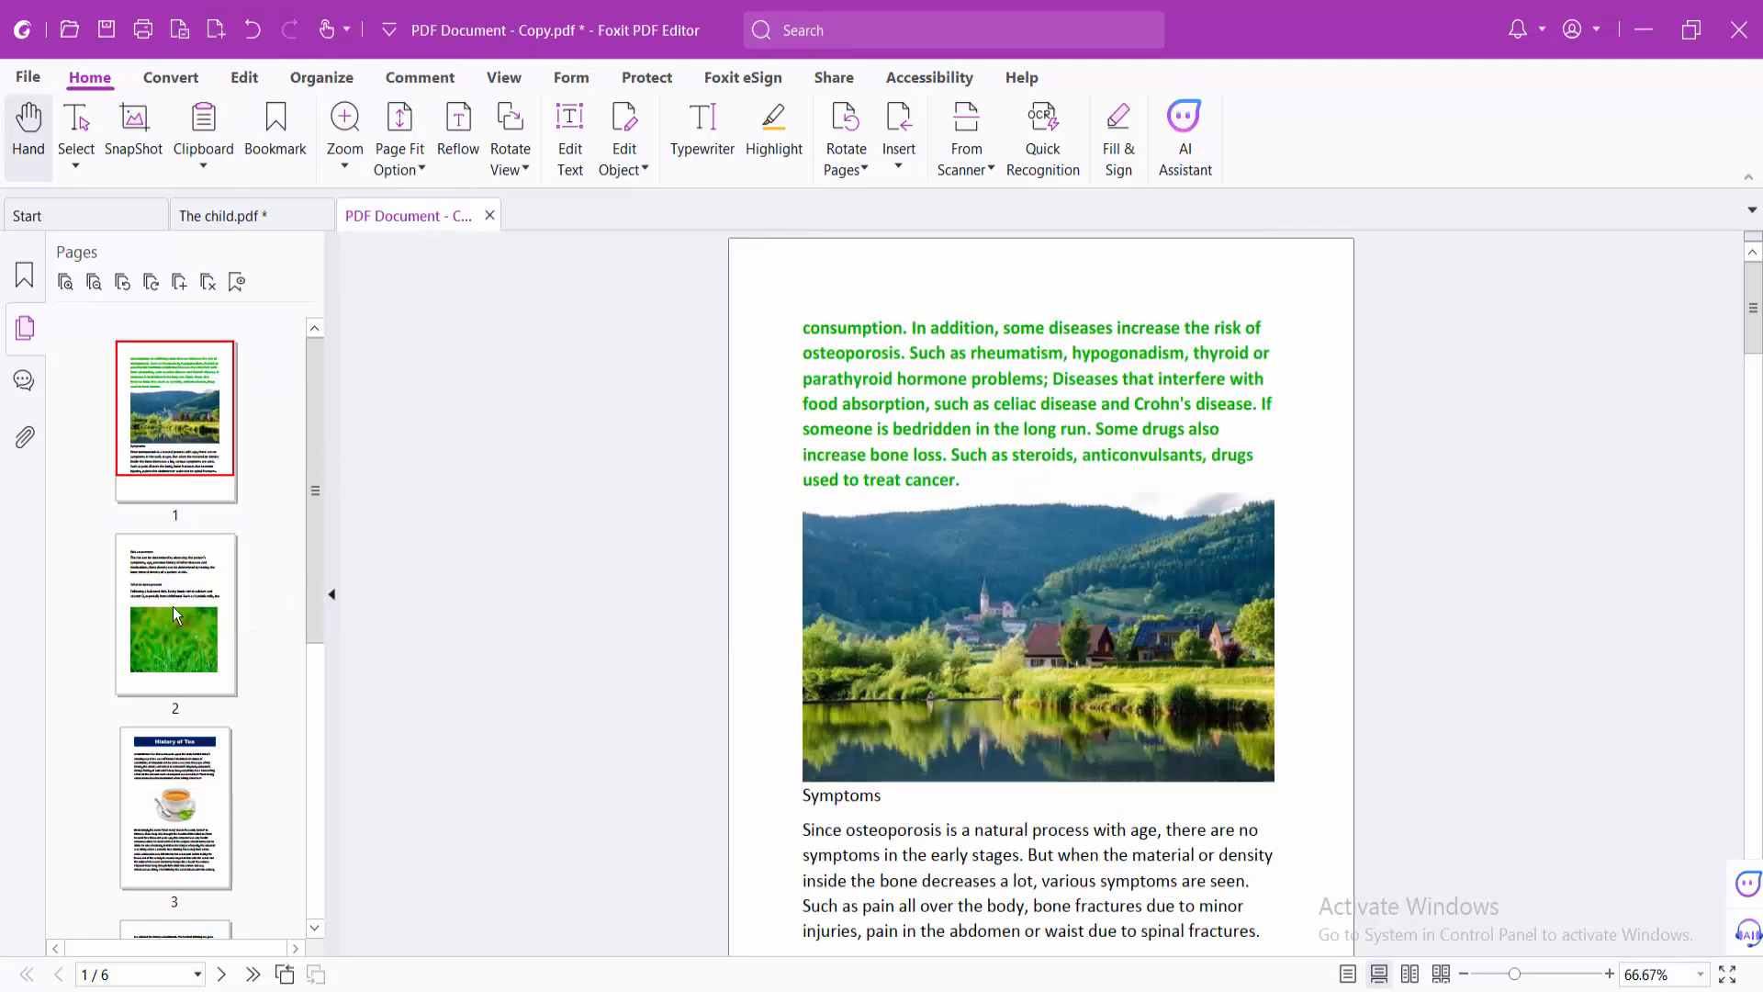
pyautogui.click(174, 407)
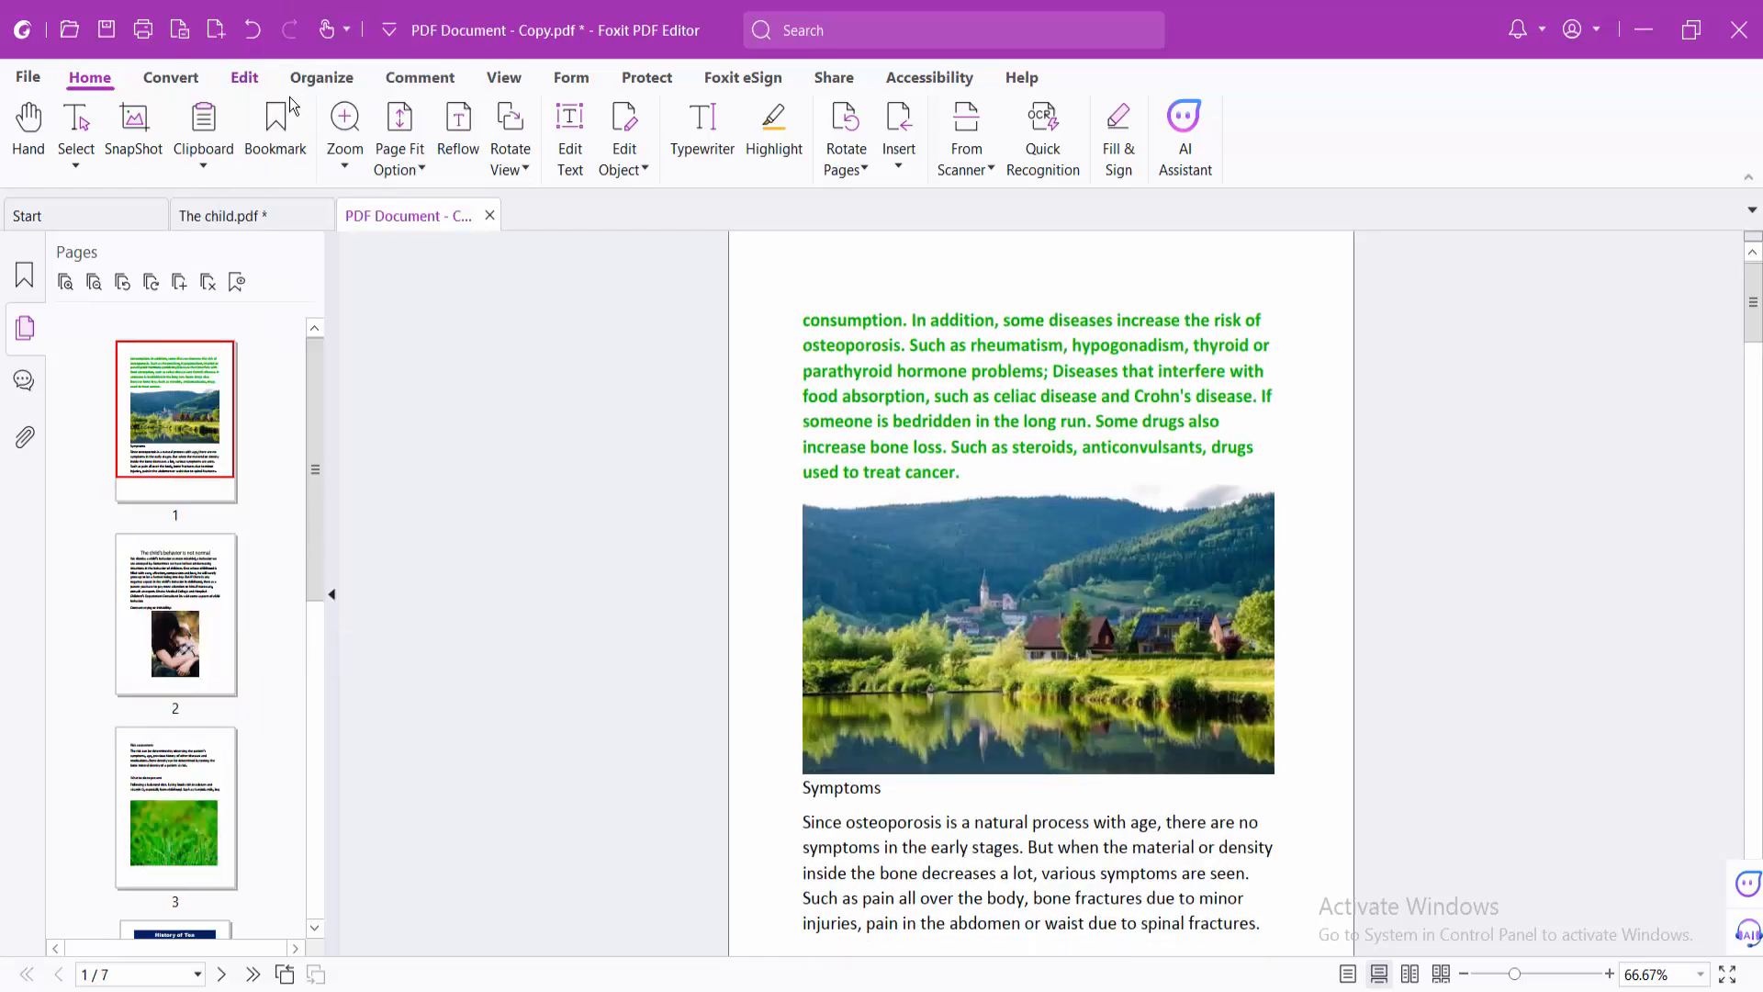
pyautogui.click(175, 615)
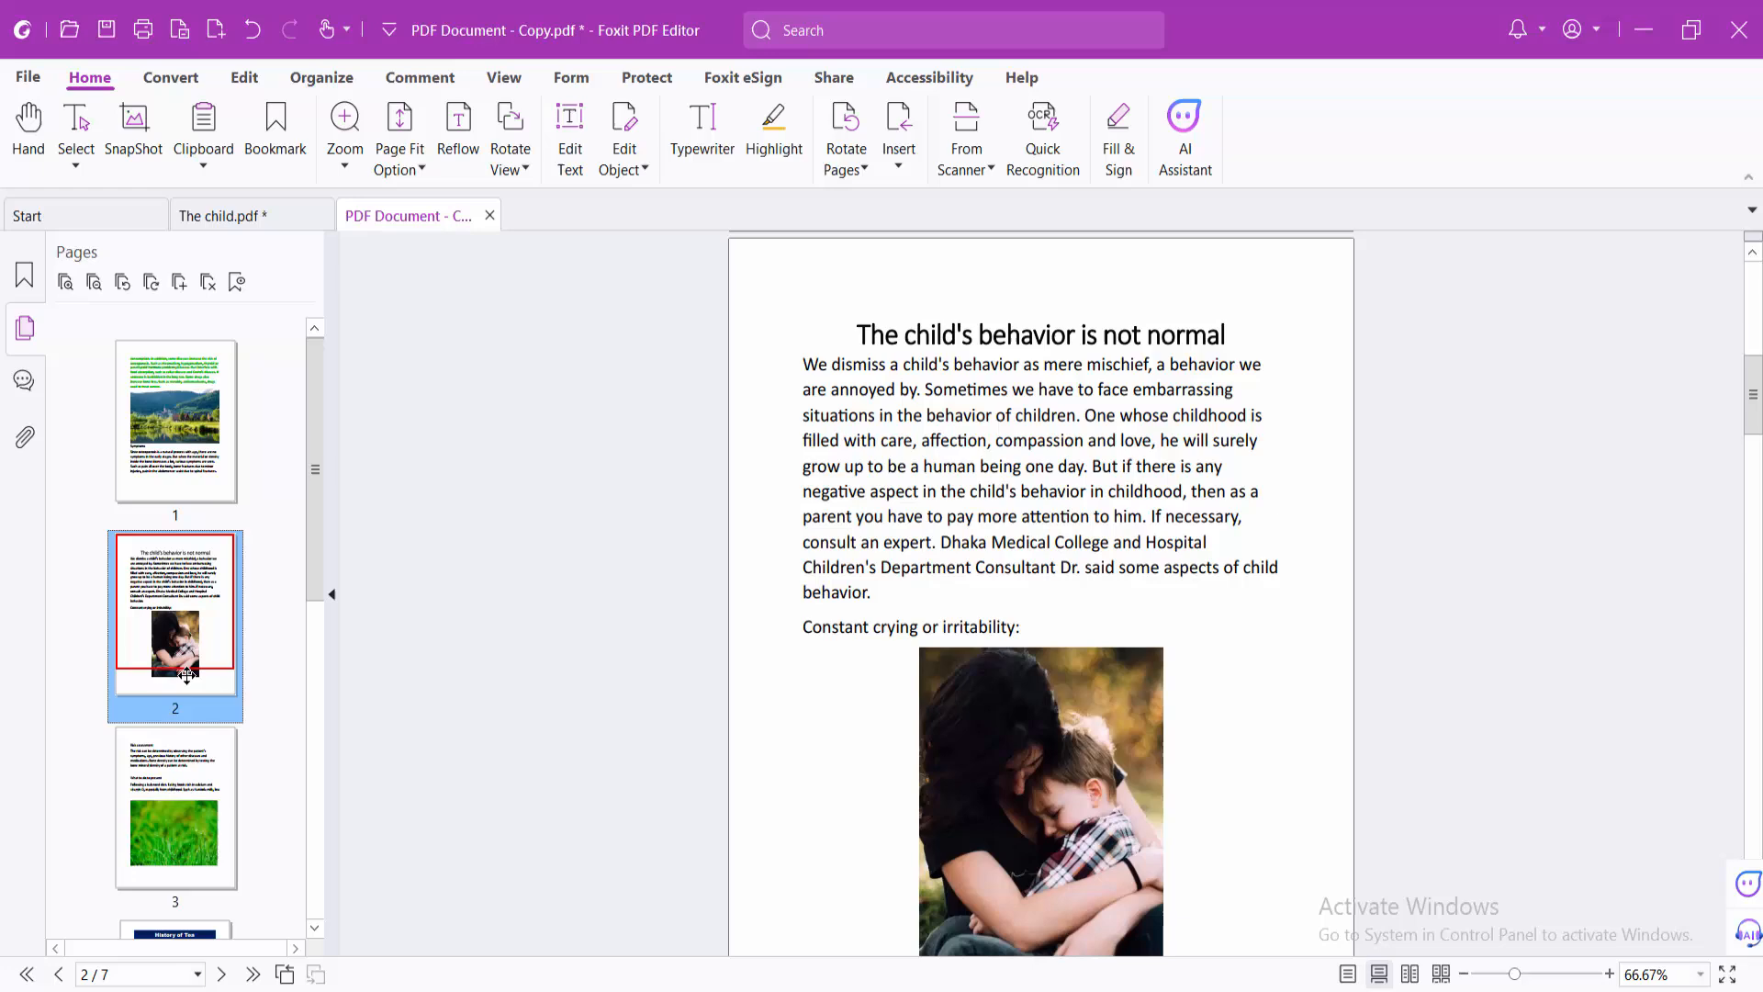
# Copy page 2 of The child.pdf and paste it as page 8 of PDF Document - Copy
pyautogui.click(220, 216)
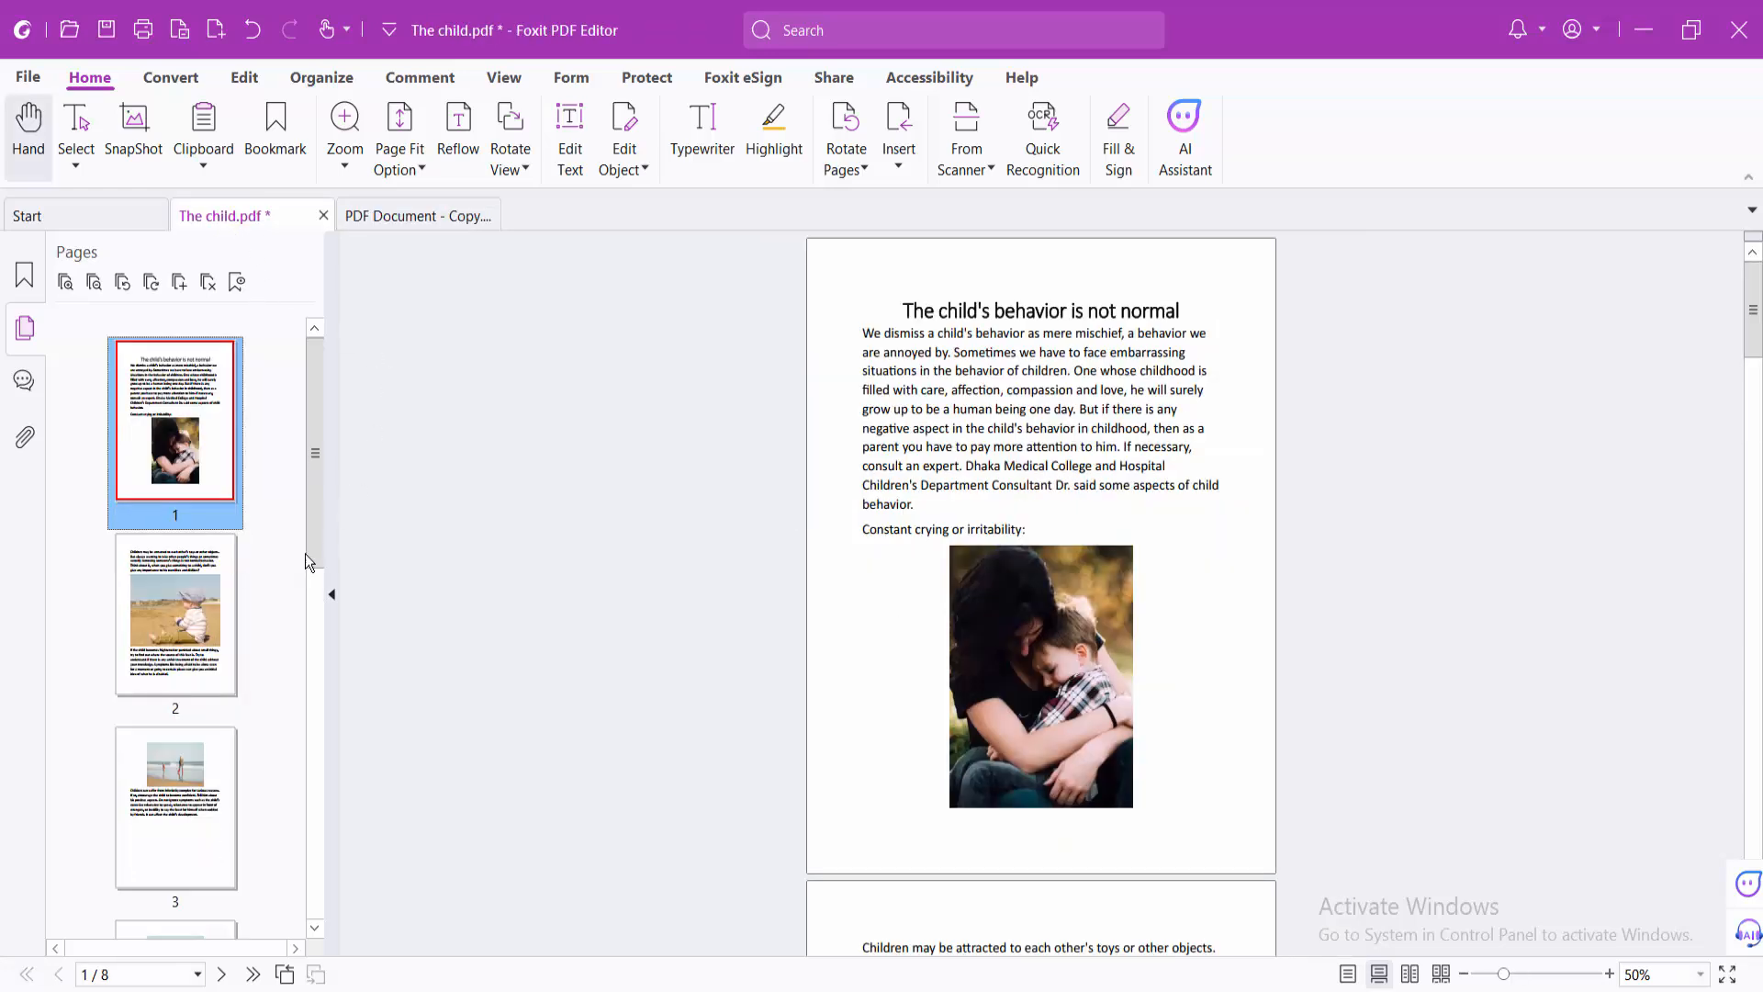
pyautogui.rightClick(175, 612)
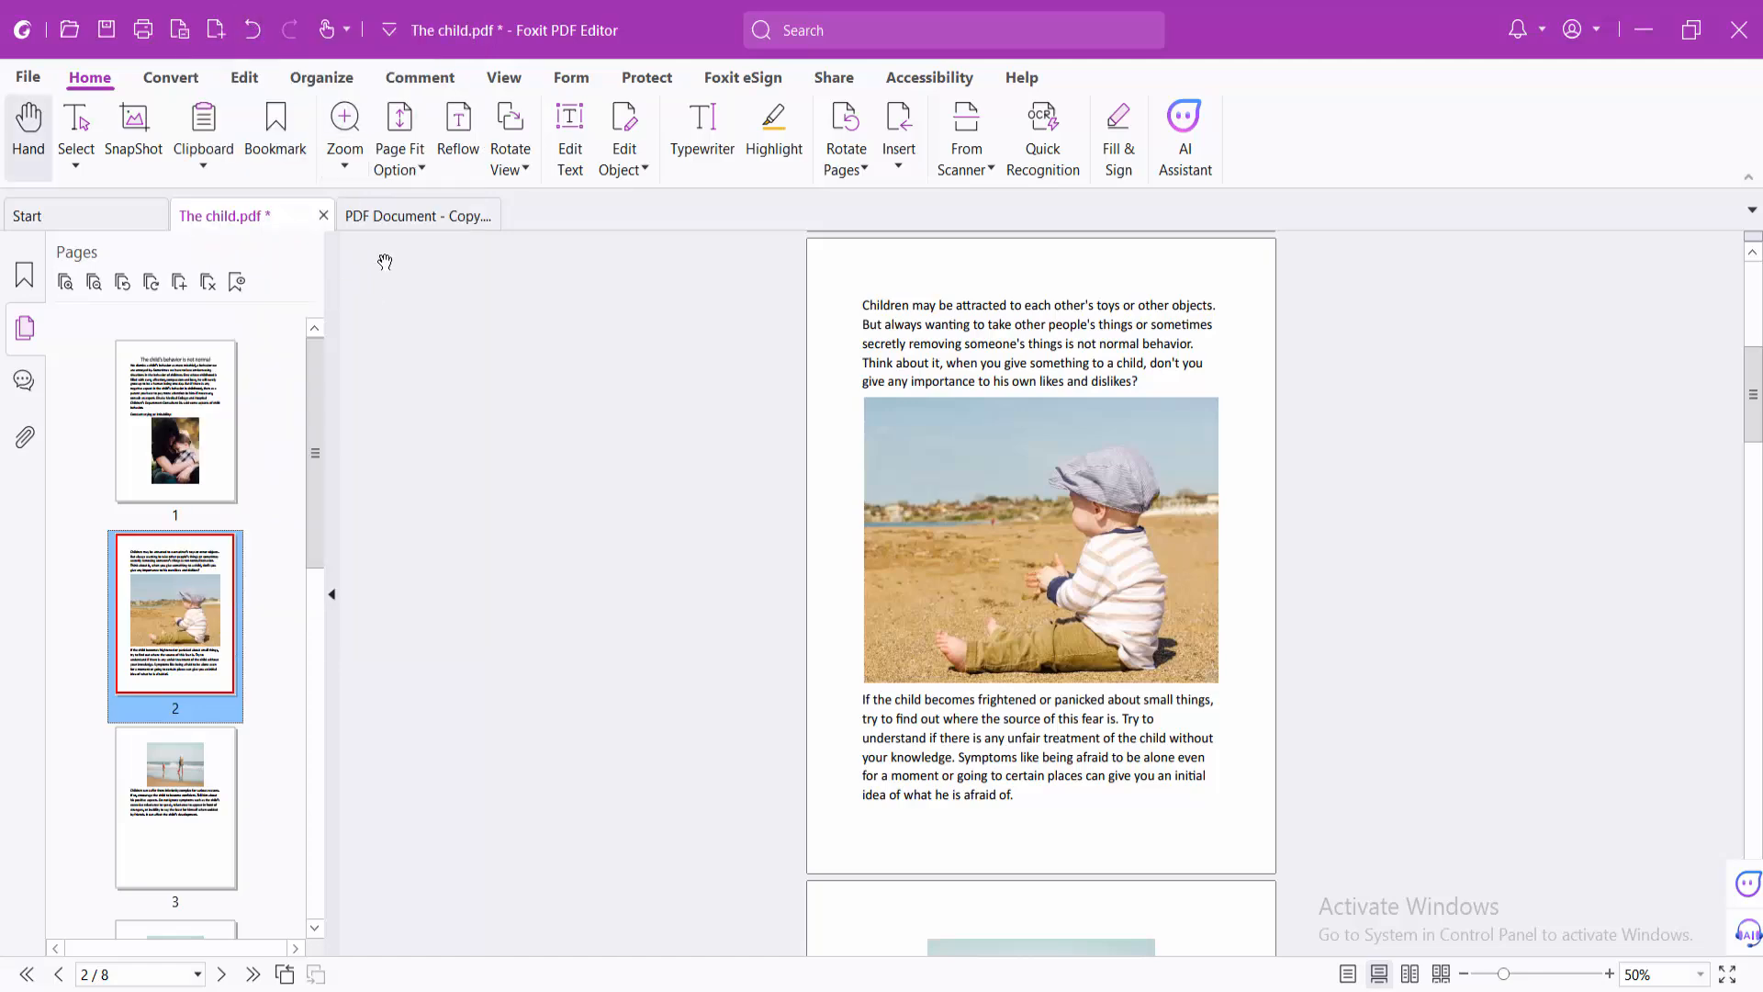
pyautogui.click(416, 215)
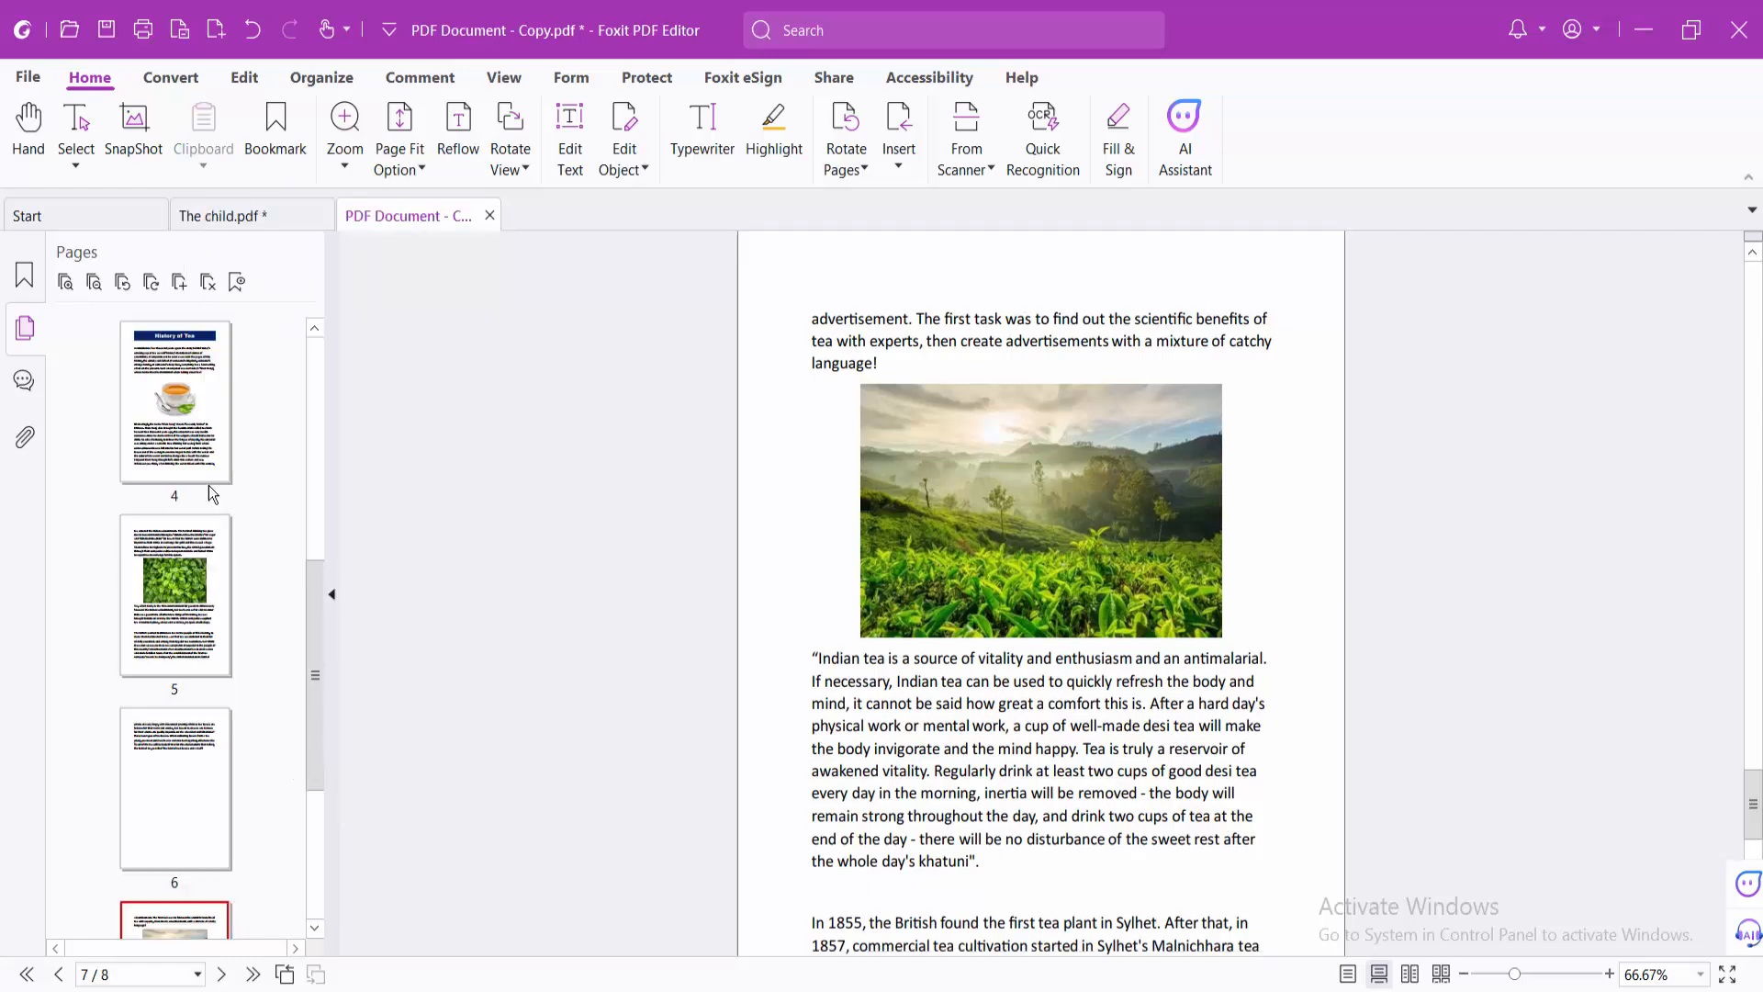
pyautogui.click(175, 832)
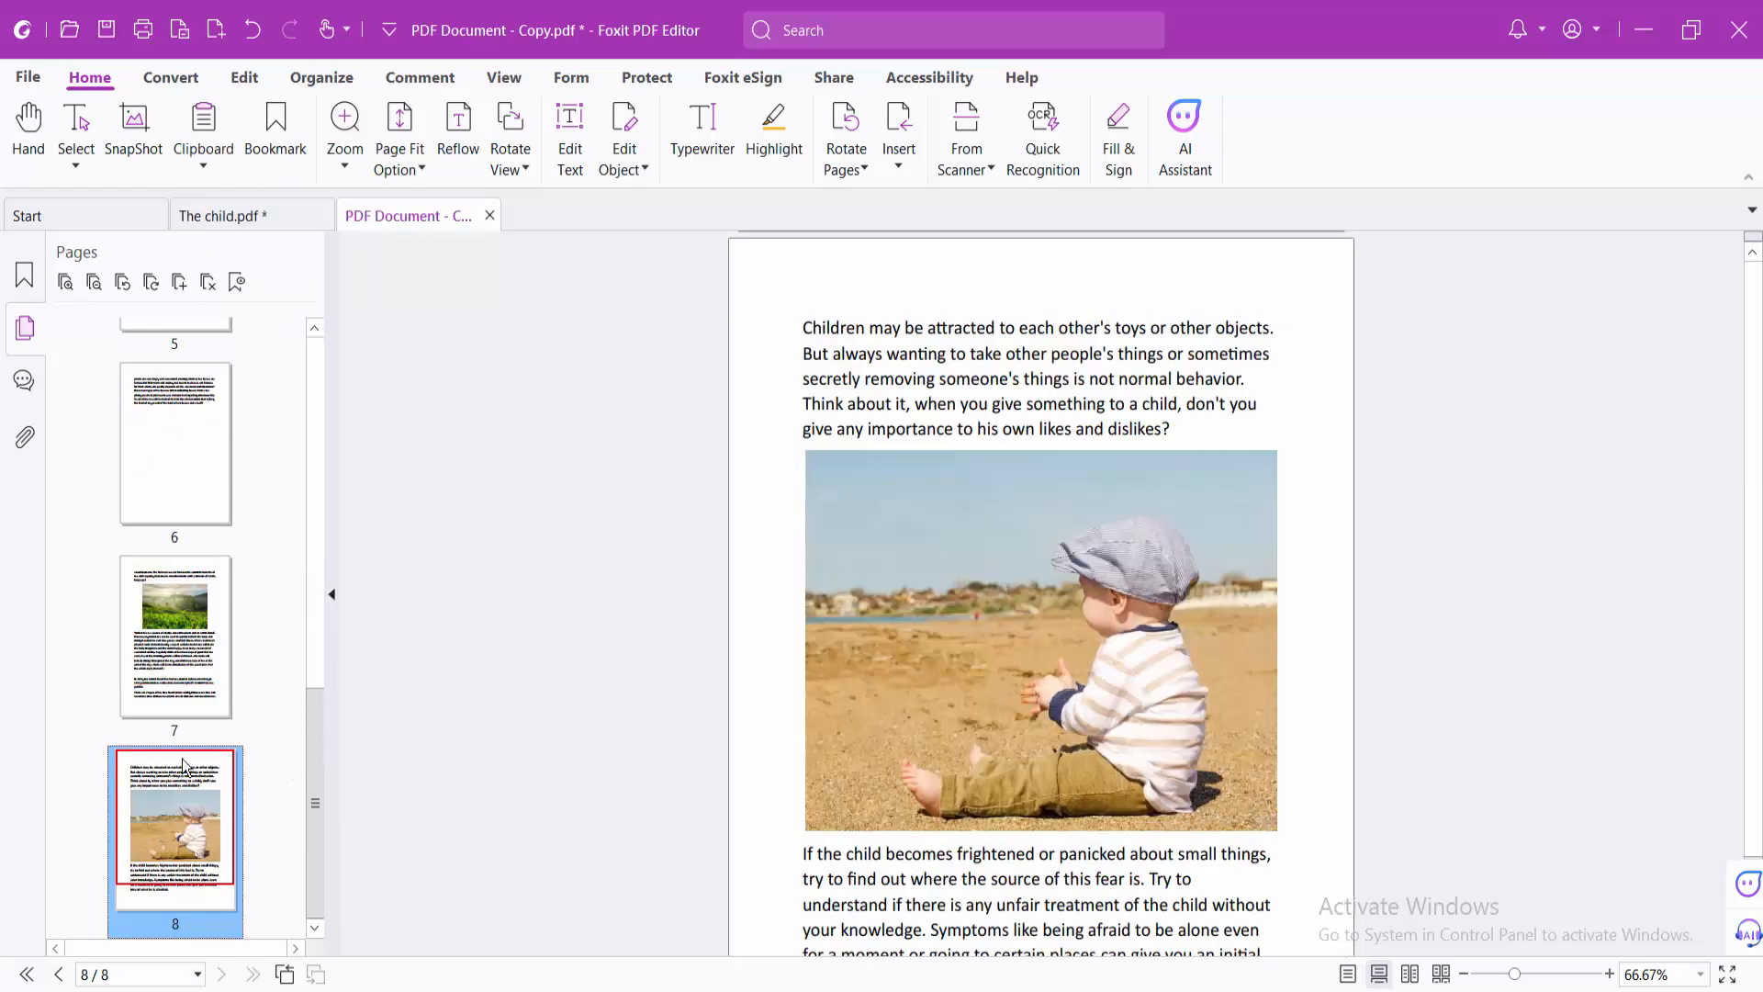
pyautogui.scroll(3)
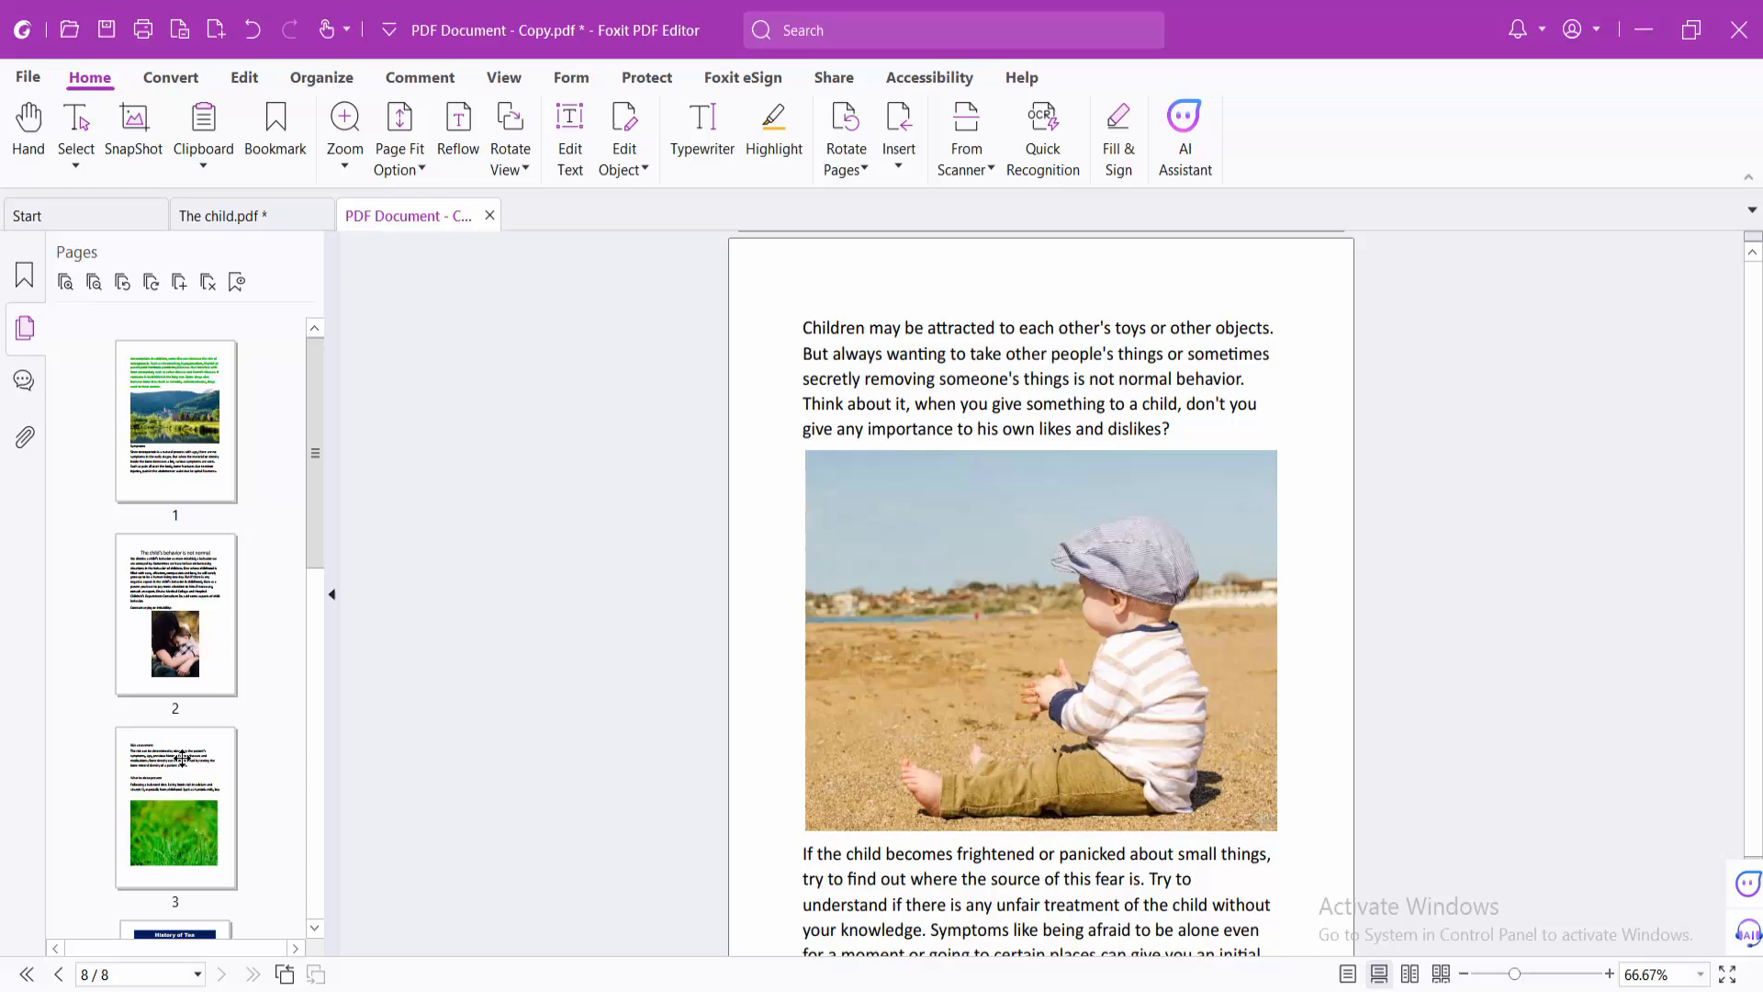
pyautogui.click(219, 215)
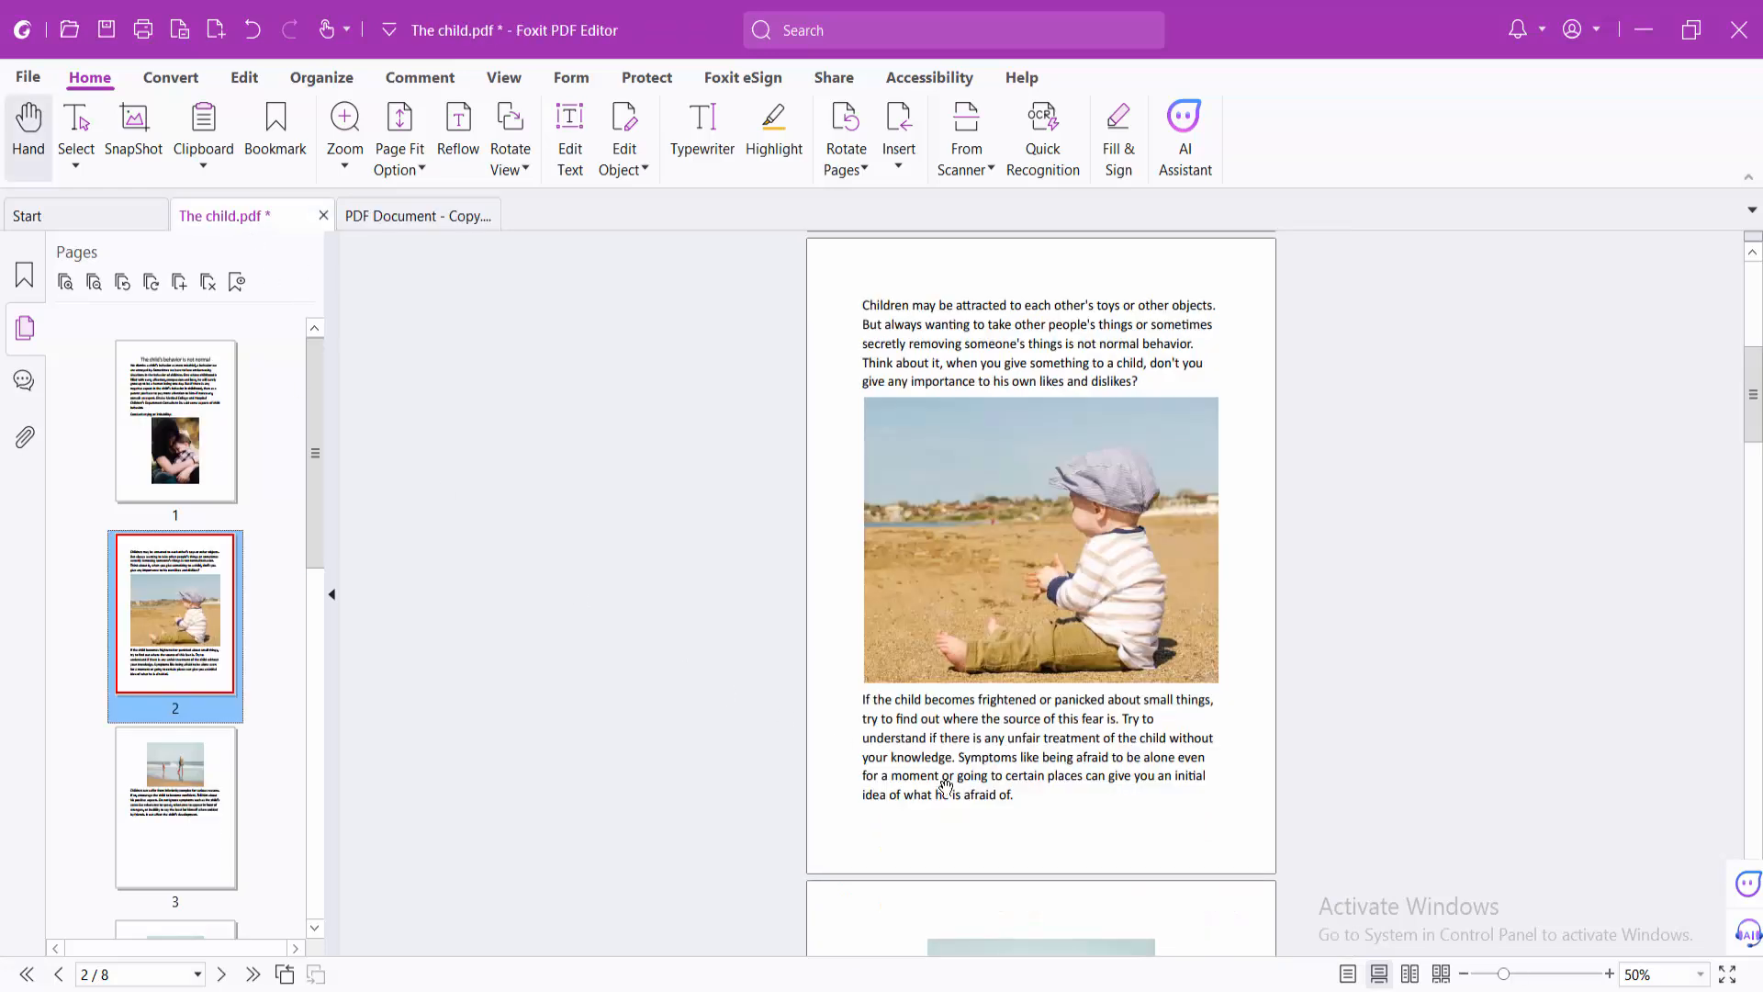